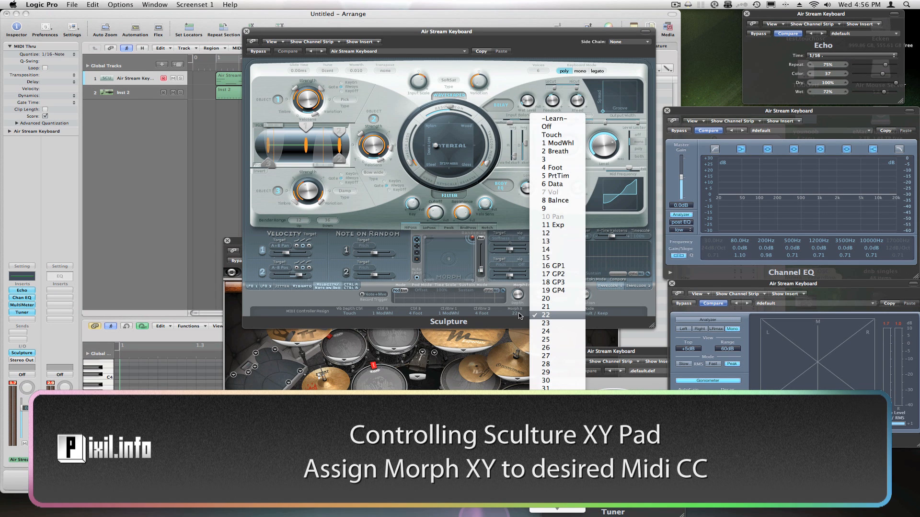
# Step: Assign Sculpture's Morph X/Y to MIDI CC 22/23, then bring up OSCulator's mappings
pyautogui.click(545, 323)
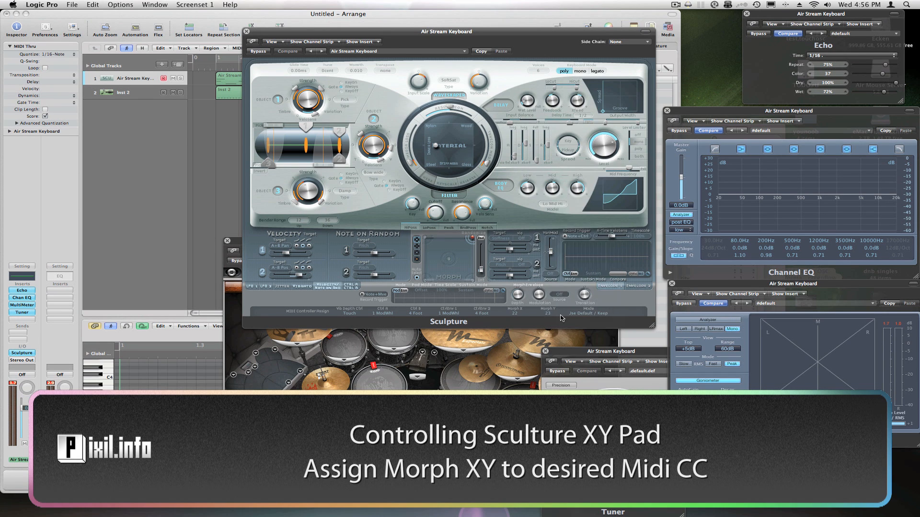
pyautogui.moveTo(572, 318)
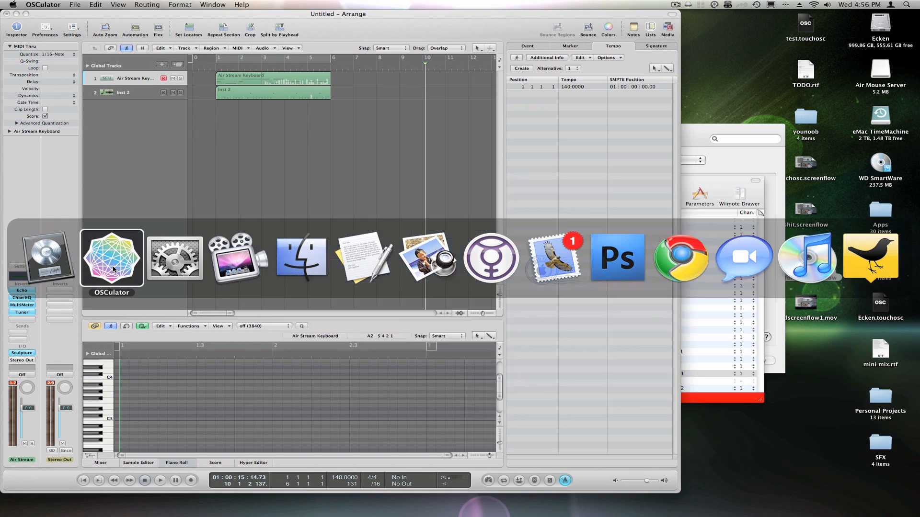
pyautogui.click(111, 258)
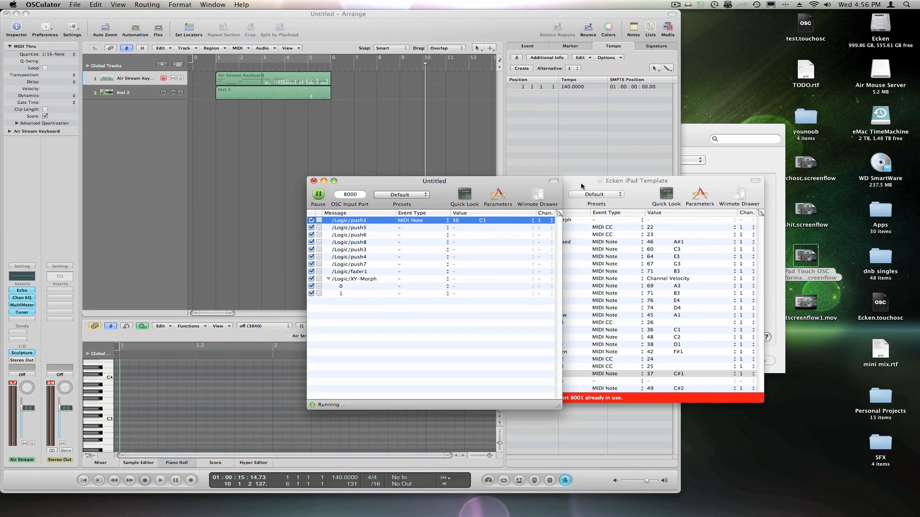